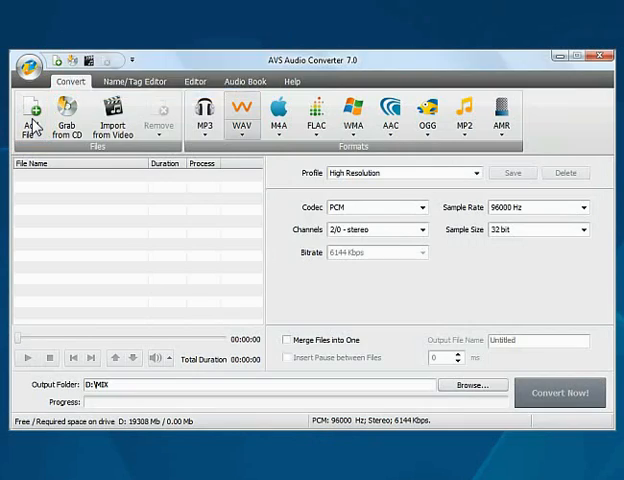
Add Track_16.wav (3:22 WAV) to the conversion list.
left_click(34, 114)
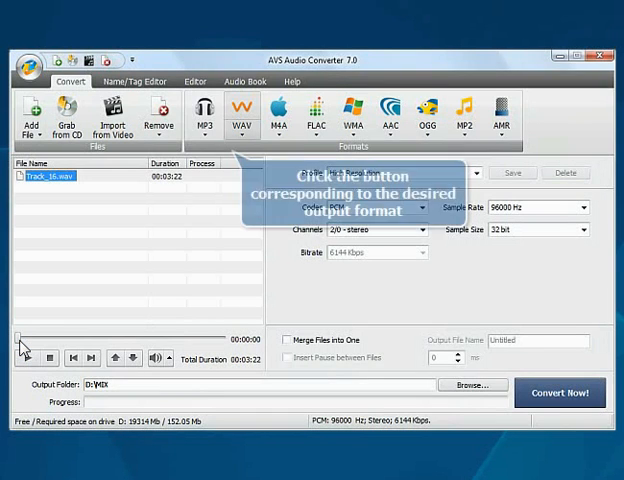
Choose MP3 output with the Good Quality profile (192 Kbps, 44100 Hz stereo).
left_click(207, 110)
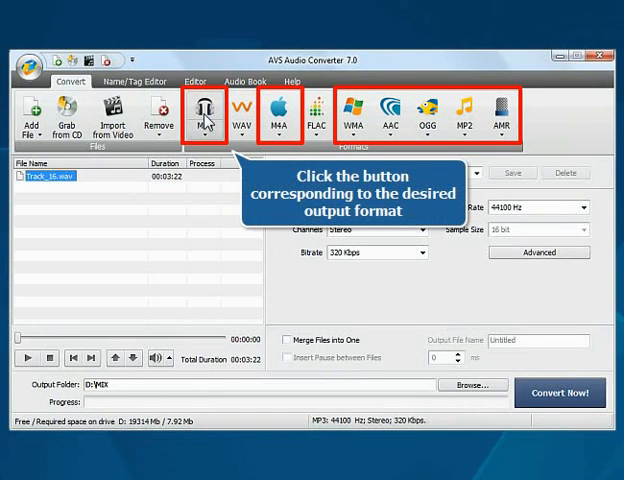
left_click(206, 113)
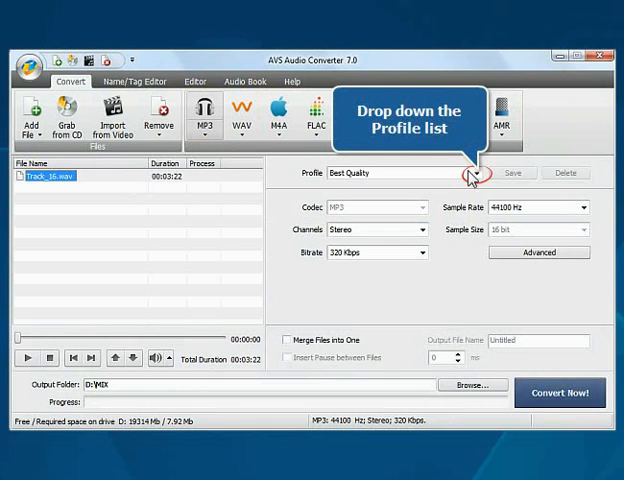
left_click(472, 173)
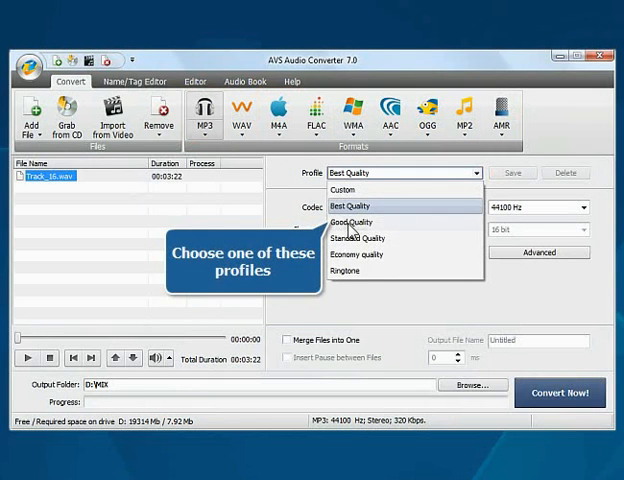
left_click(356, 222)
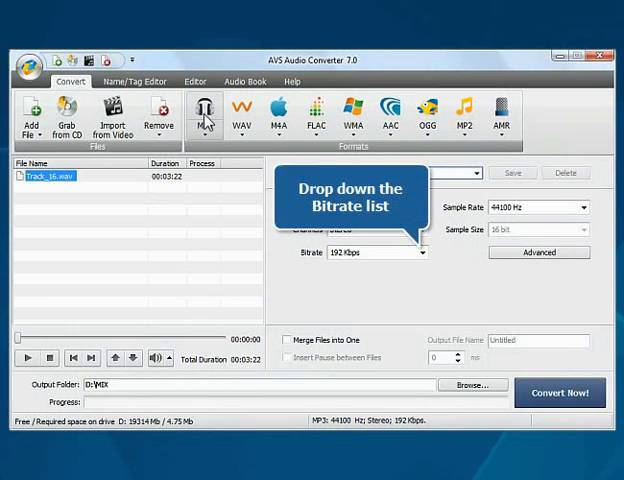
Set the MP3 bitrate to 128 Kbps, switching the profile to Custom.
left_click(420, 252)
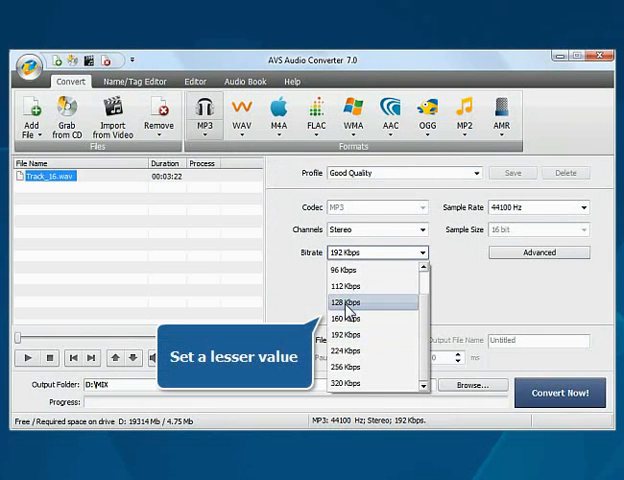
left_click(348, 301)
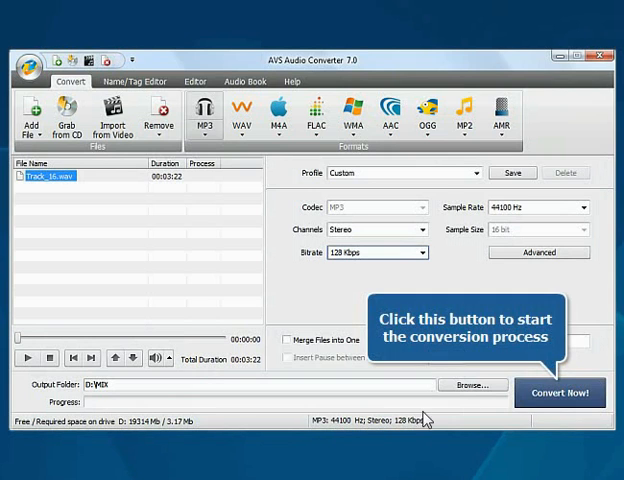
Start converting Track_16.wav to 128 Kbps MP3 with Convert Now!
left_click(562, 393)
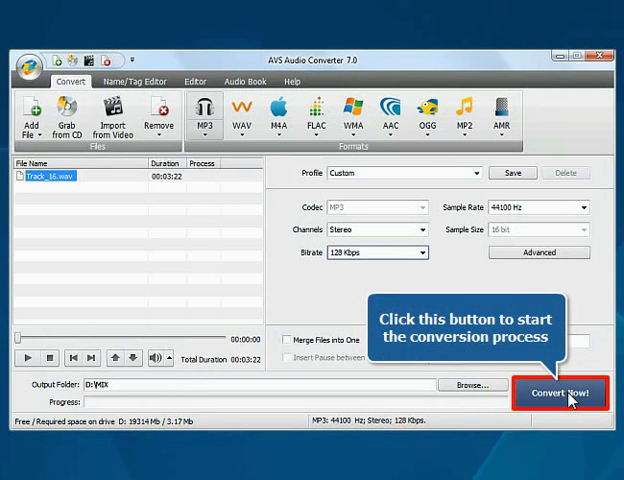
left_click(558, 393)
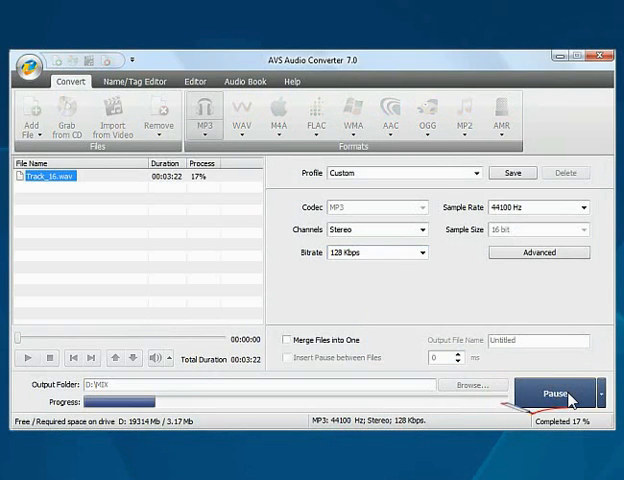